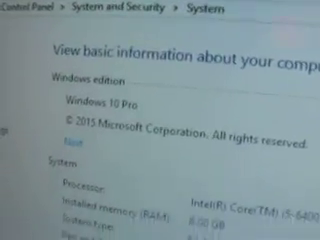
scroll(down, 3)
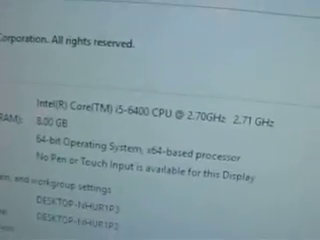